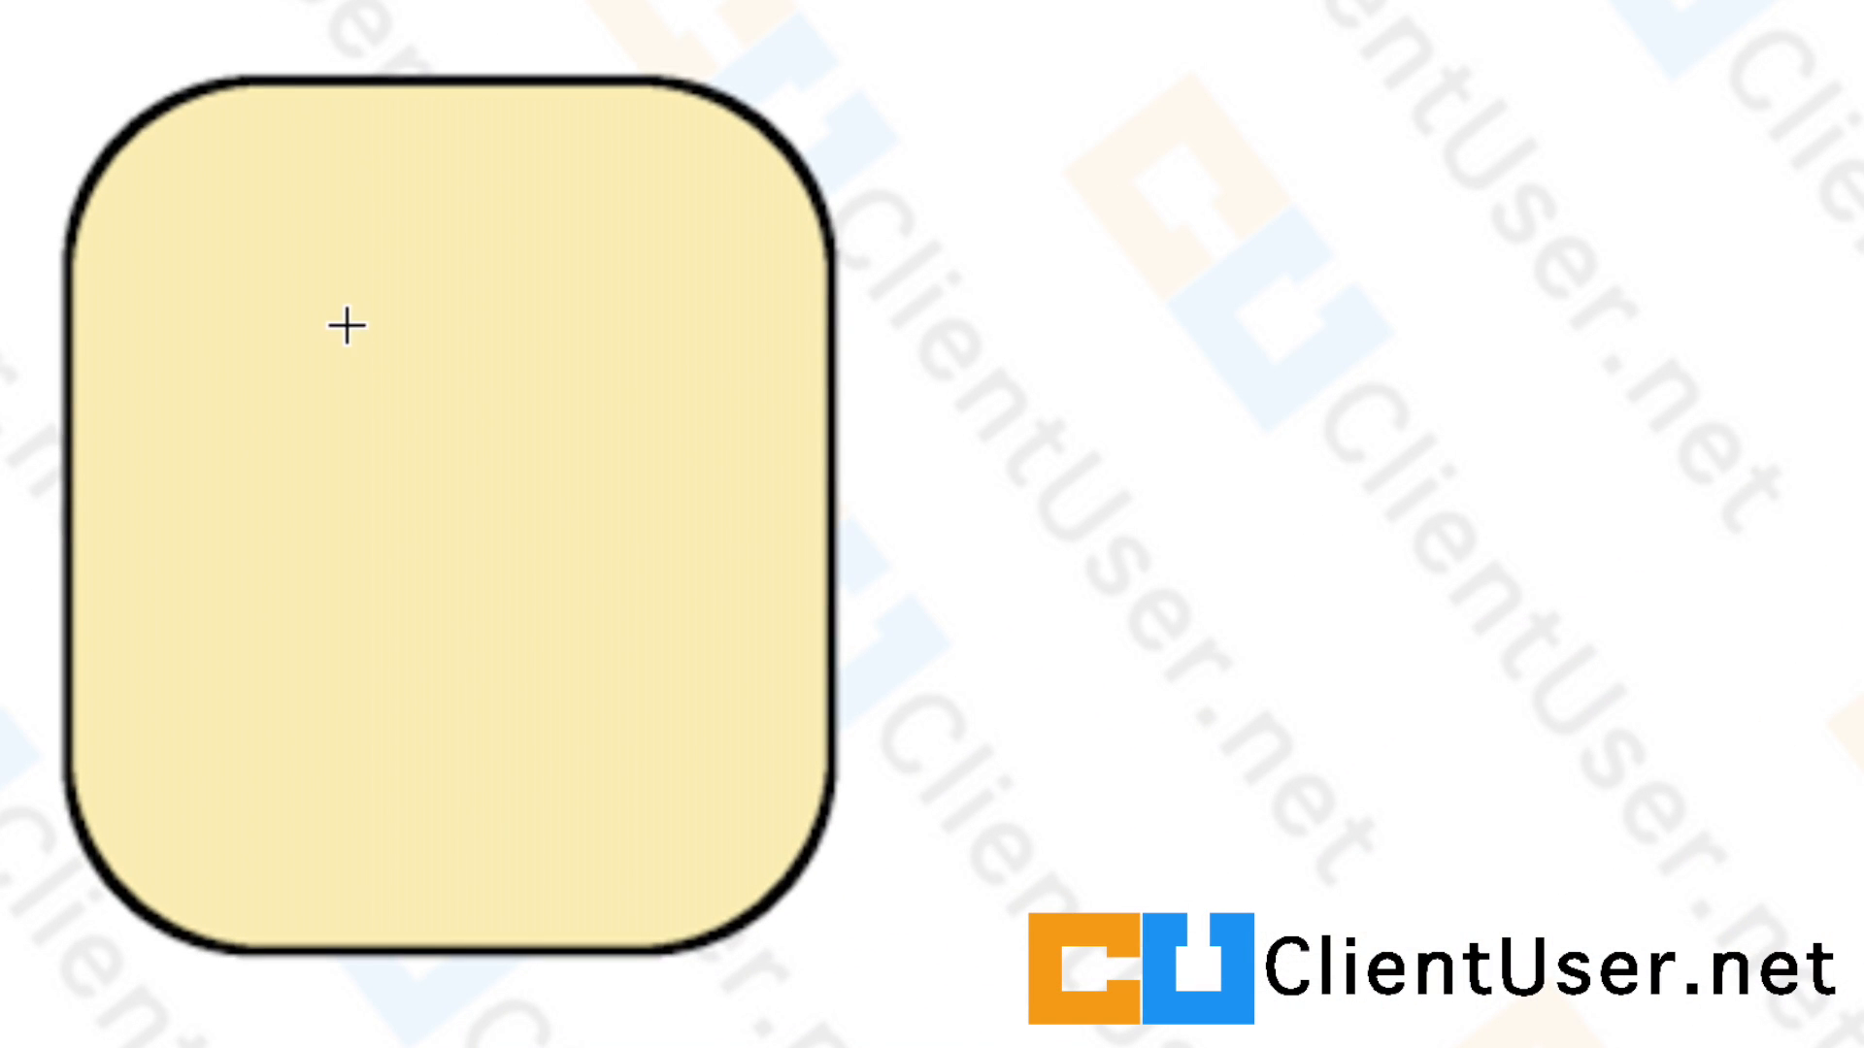
mouse_move(462, 768)
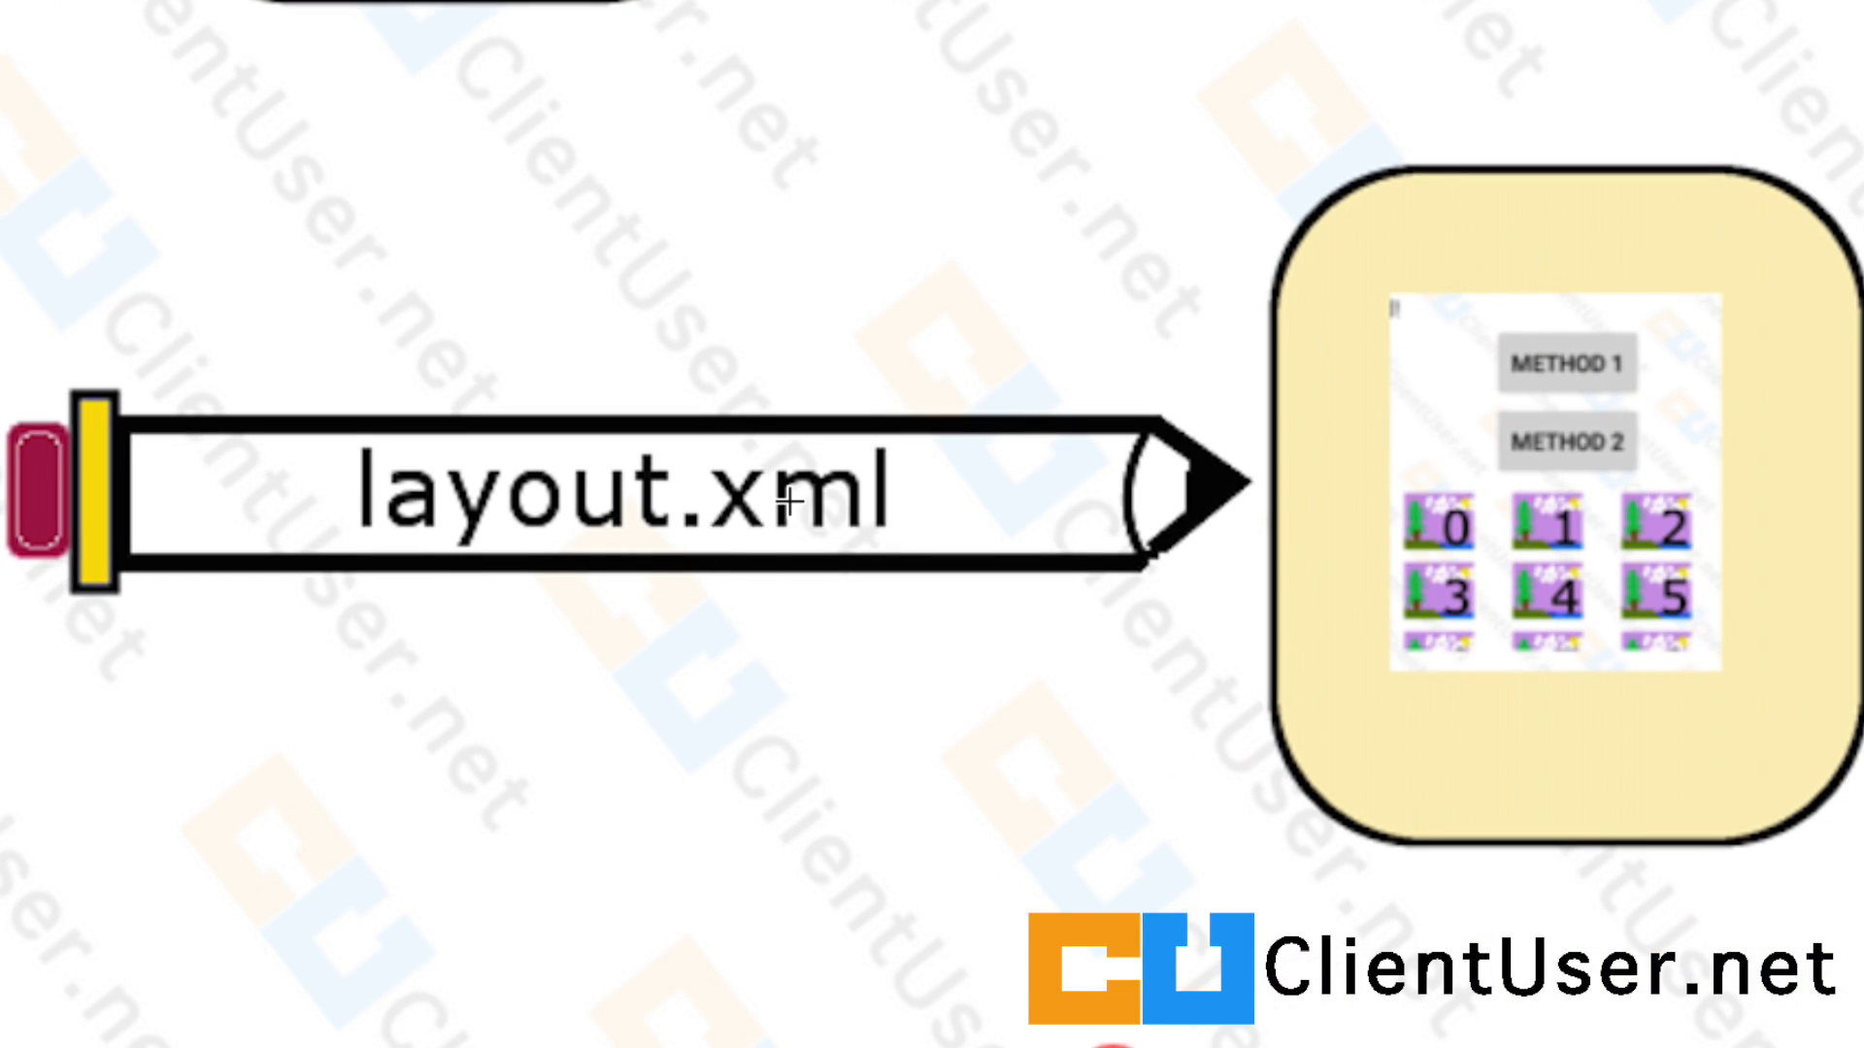
mouse_move(1553, 420)
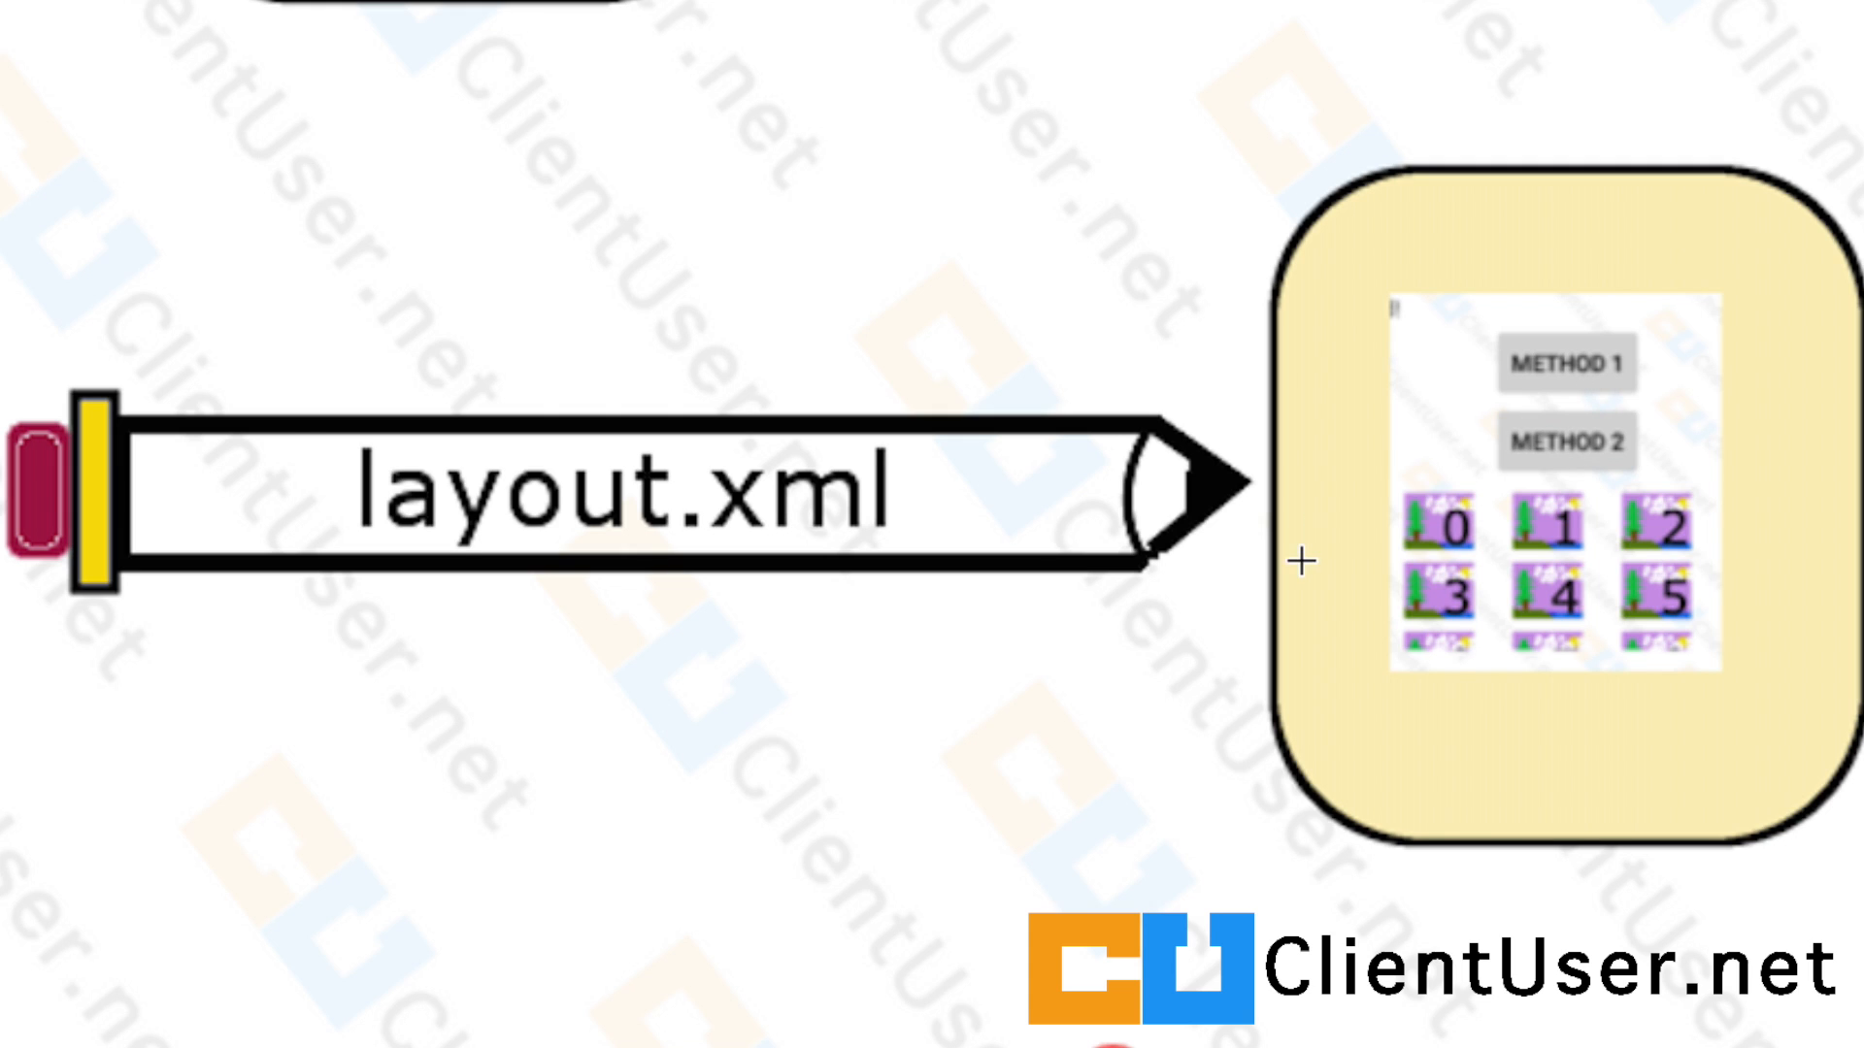
mouse_move(1724, 629)
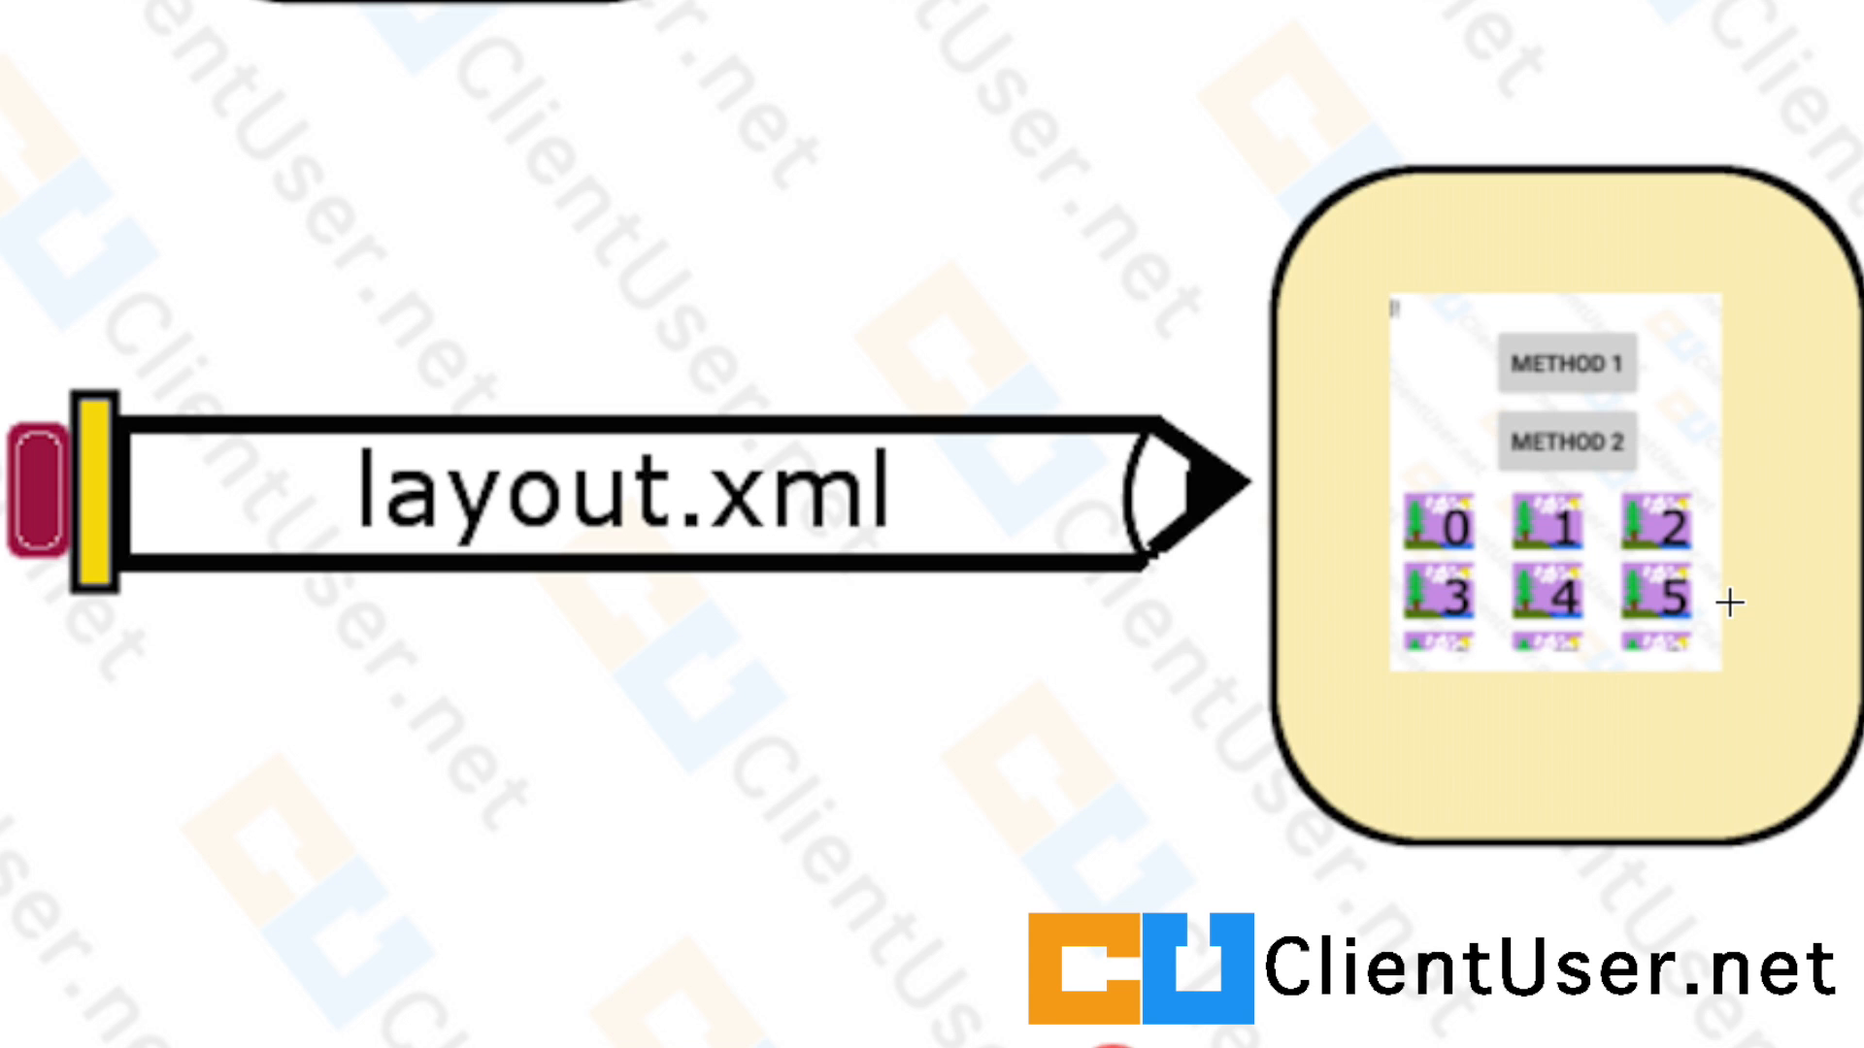
mouse_move(759, 521)
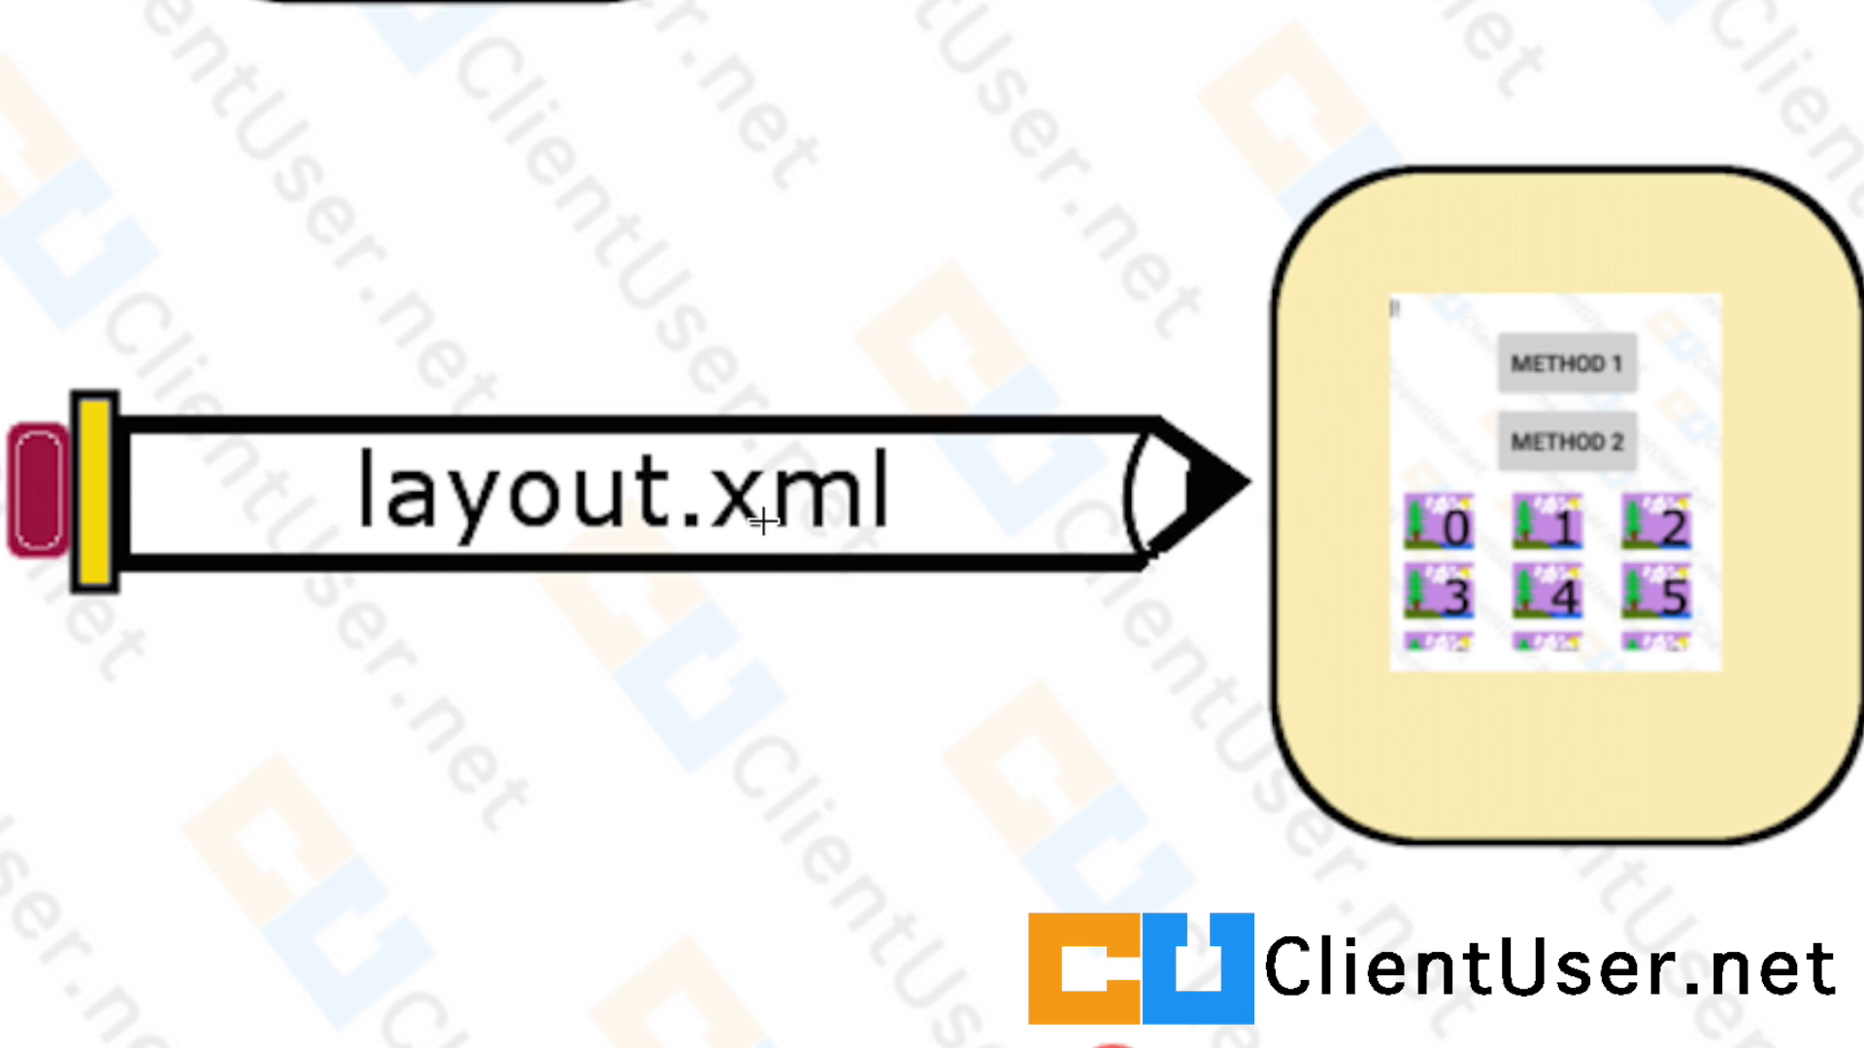
mouse_move(1025, 396)
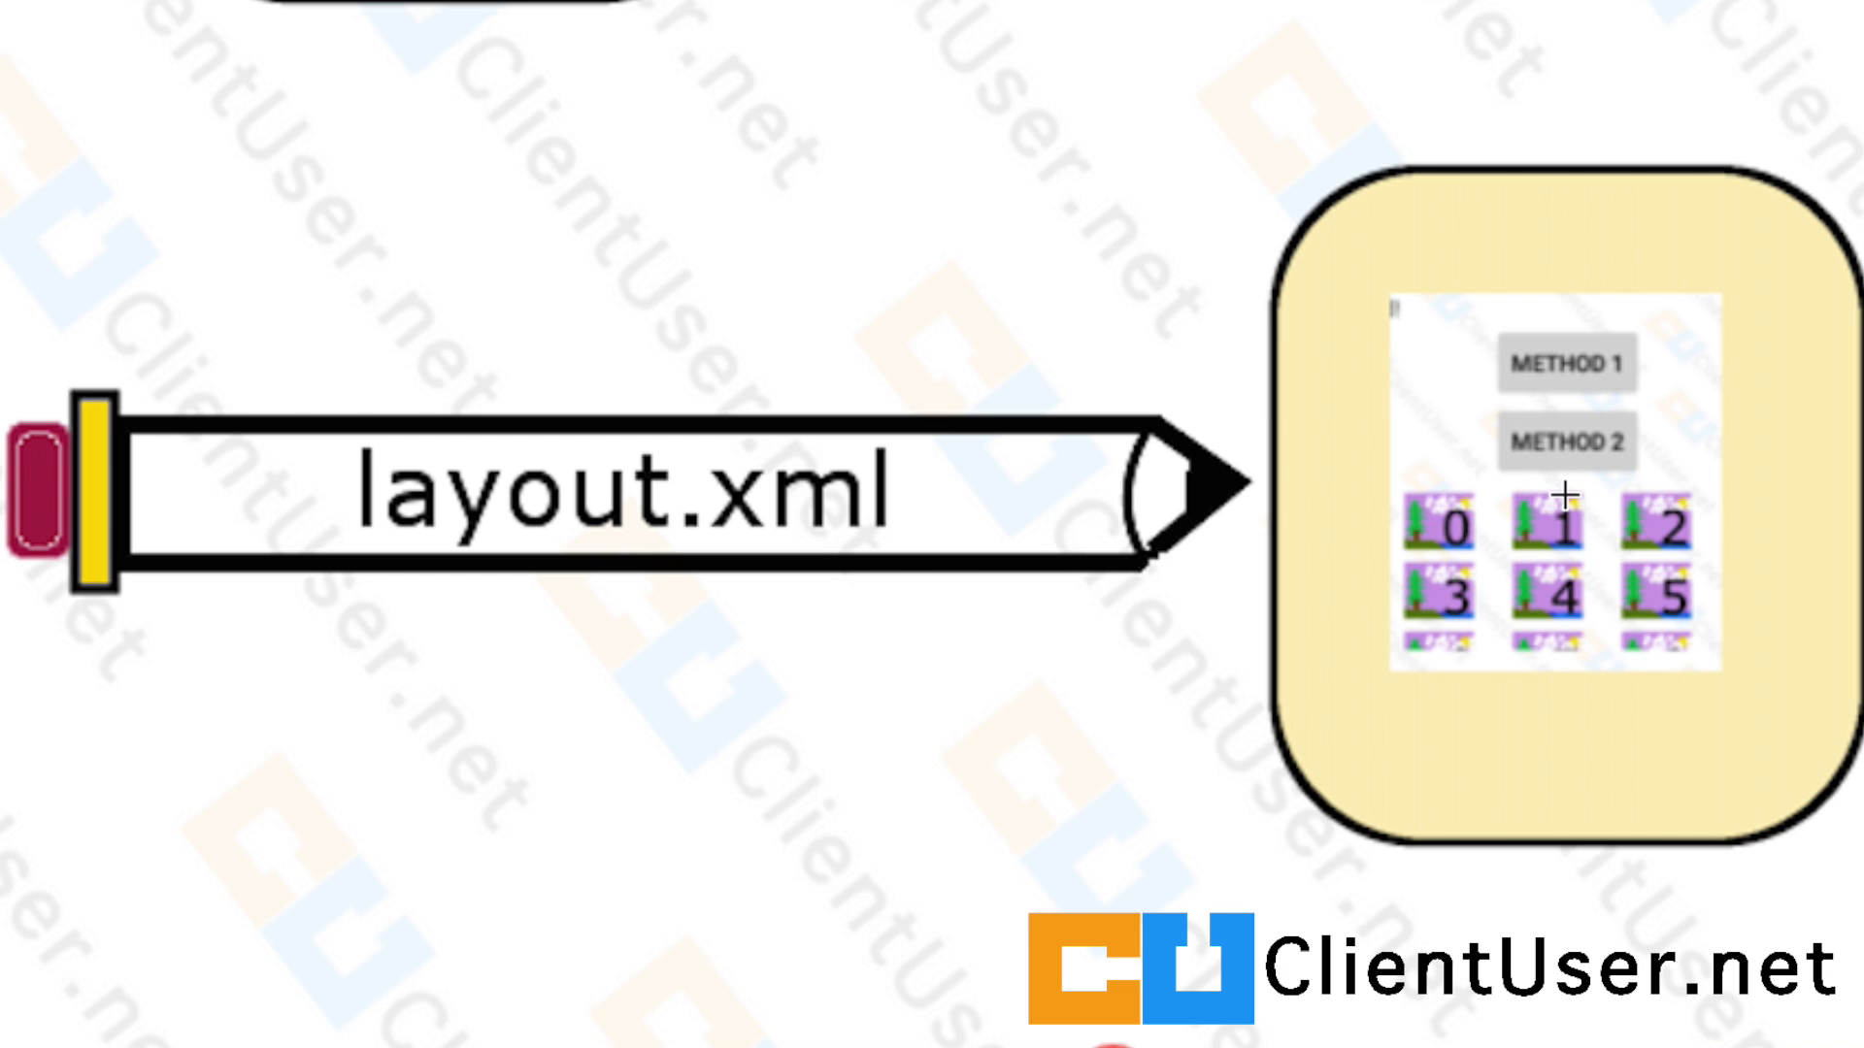
mouse_move(1416, 454)
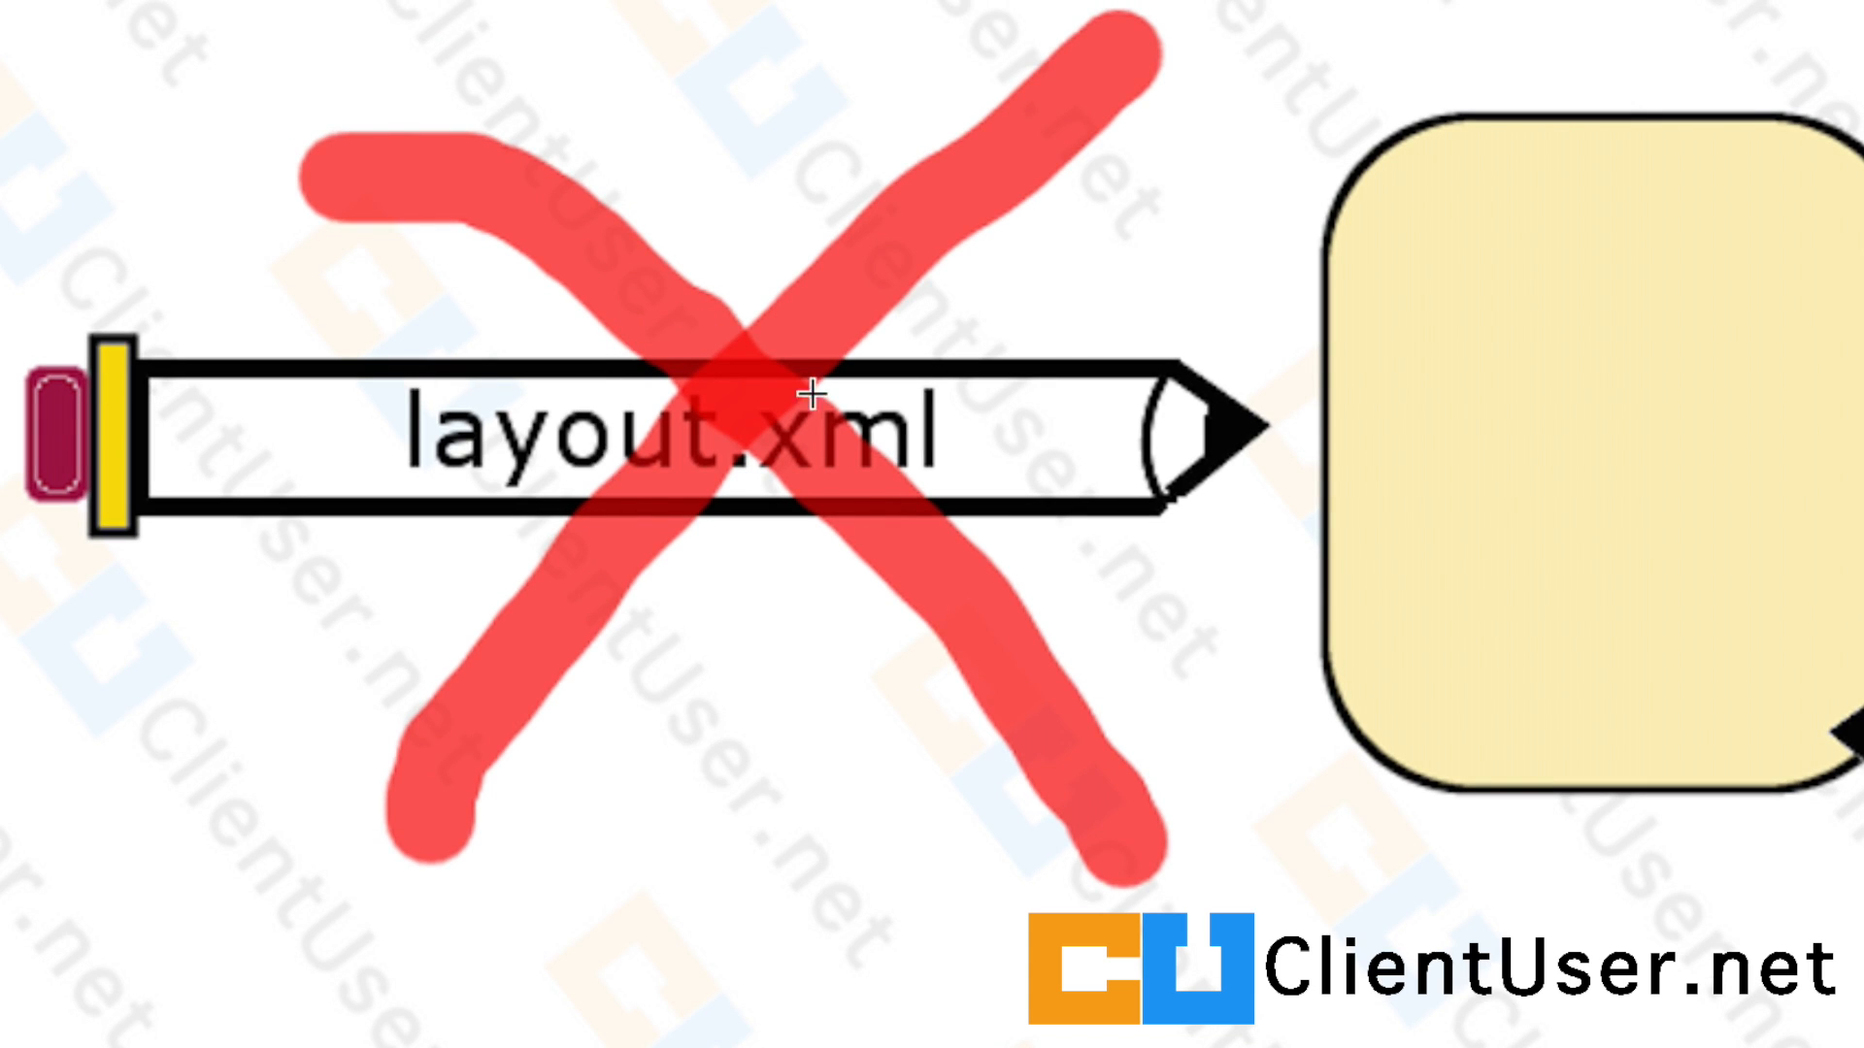
mouse_move(870, 466)
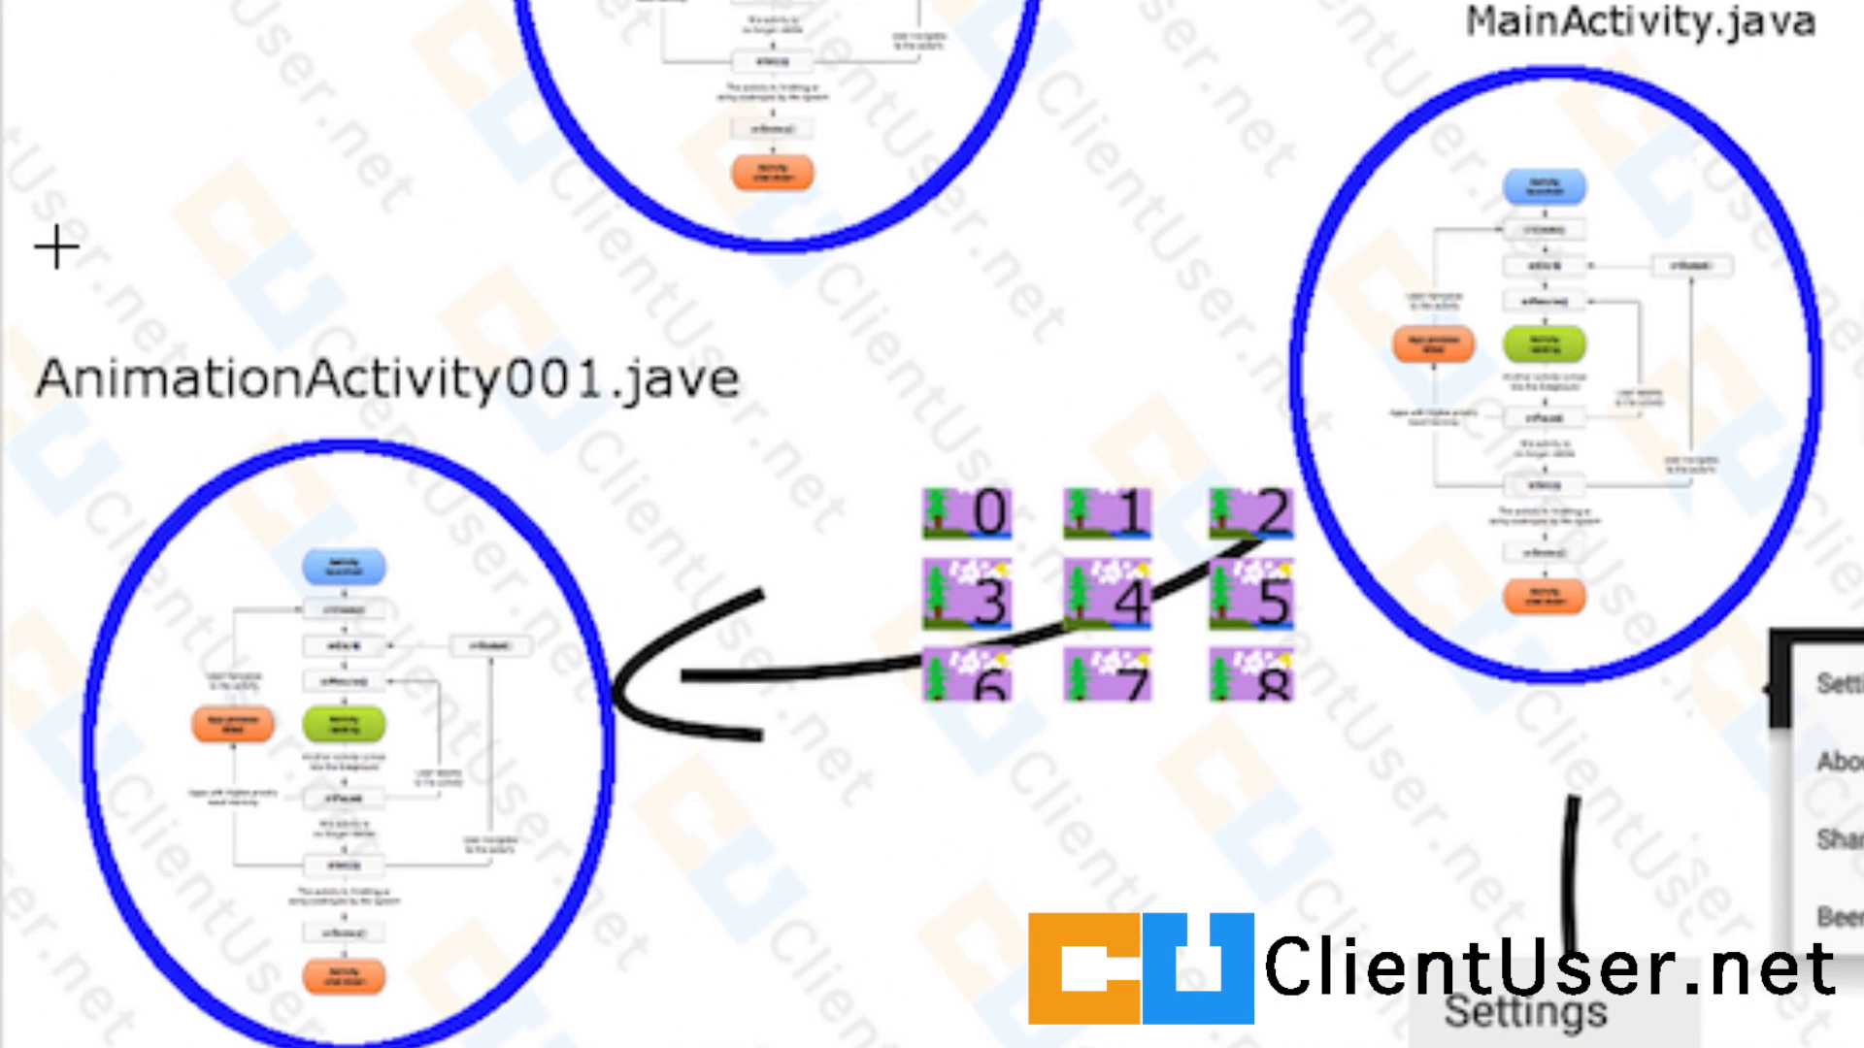
mouse_move(449, 404)
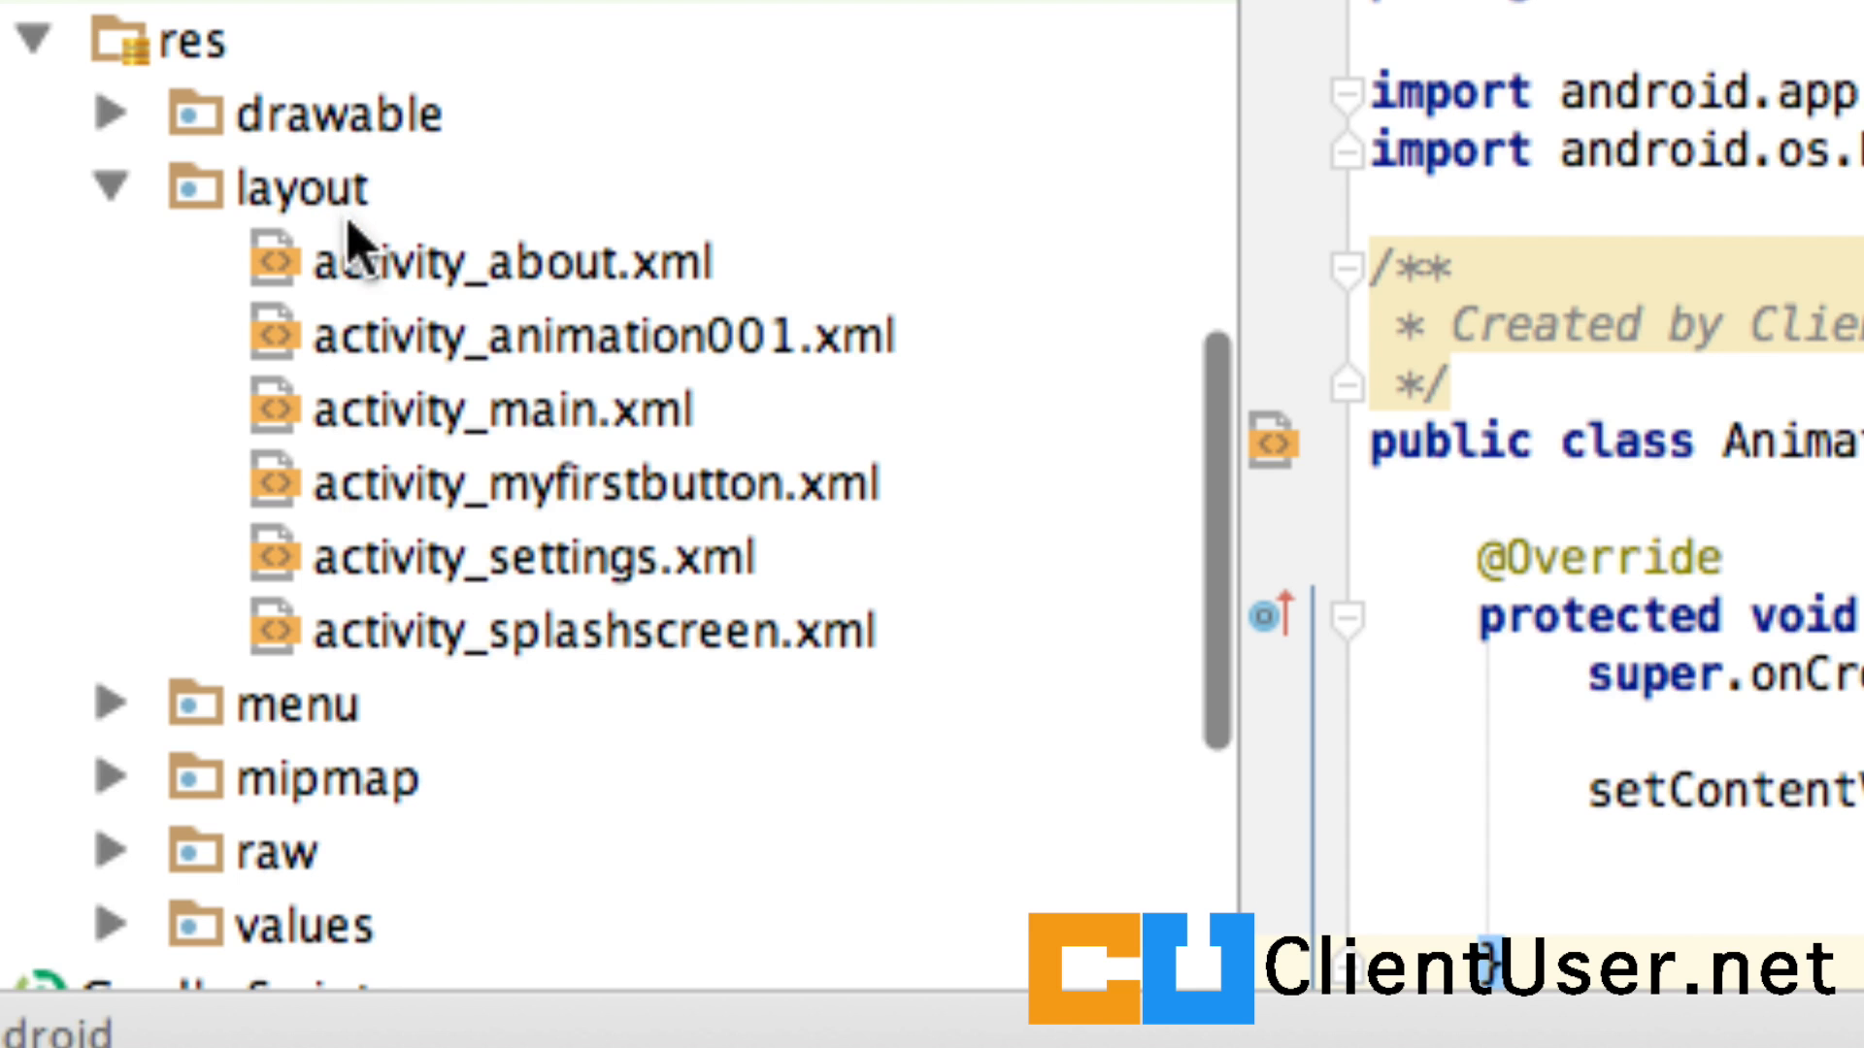
mouse_move(759, 378)
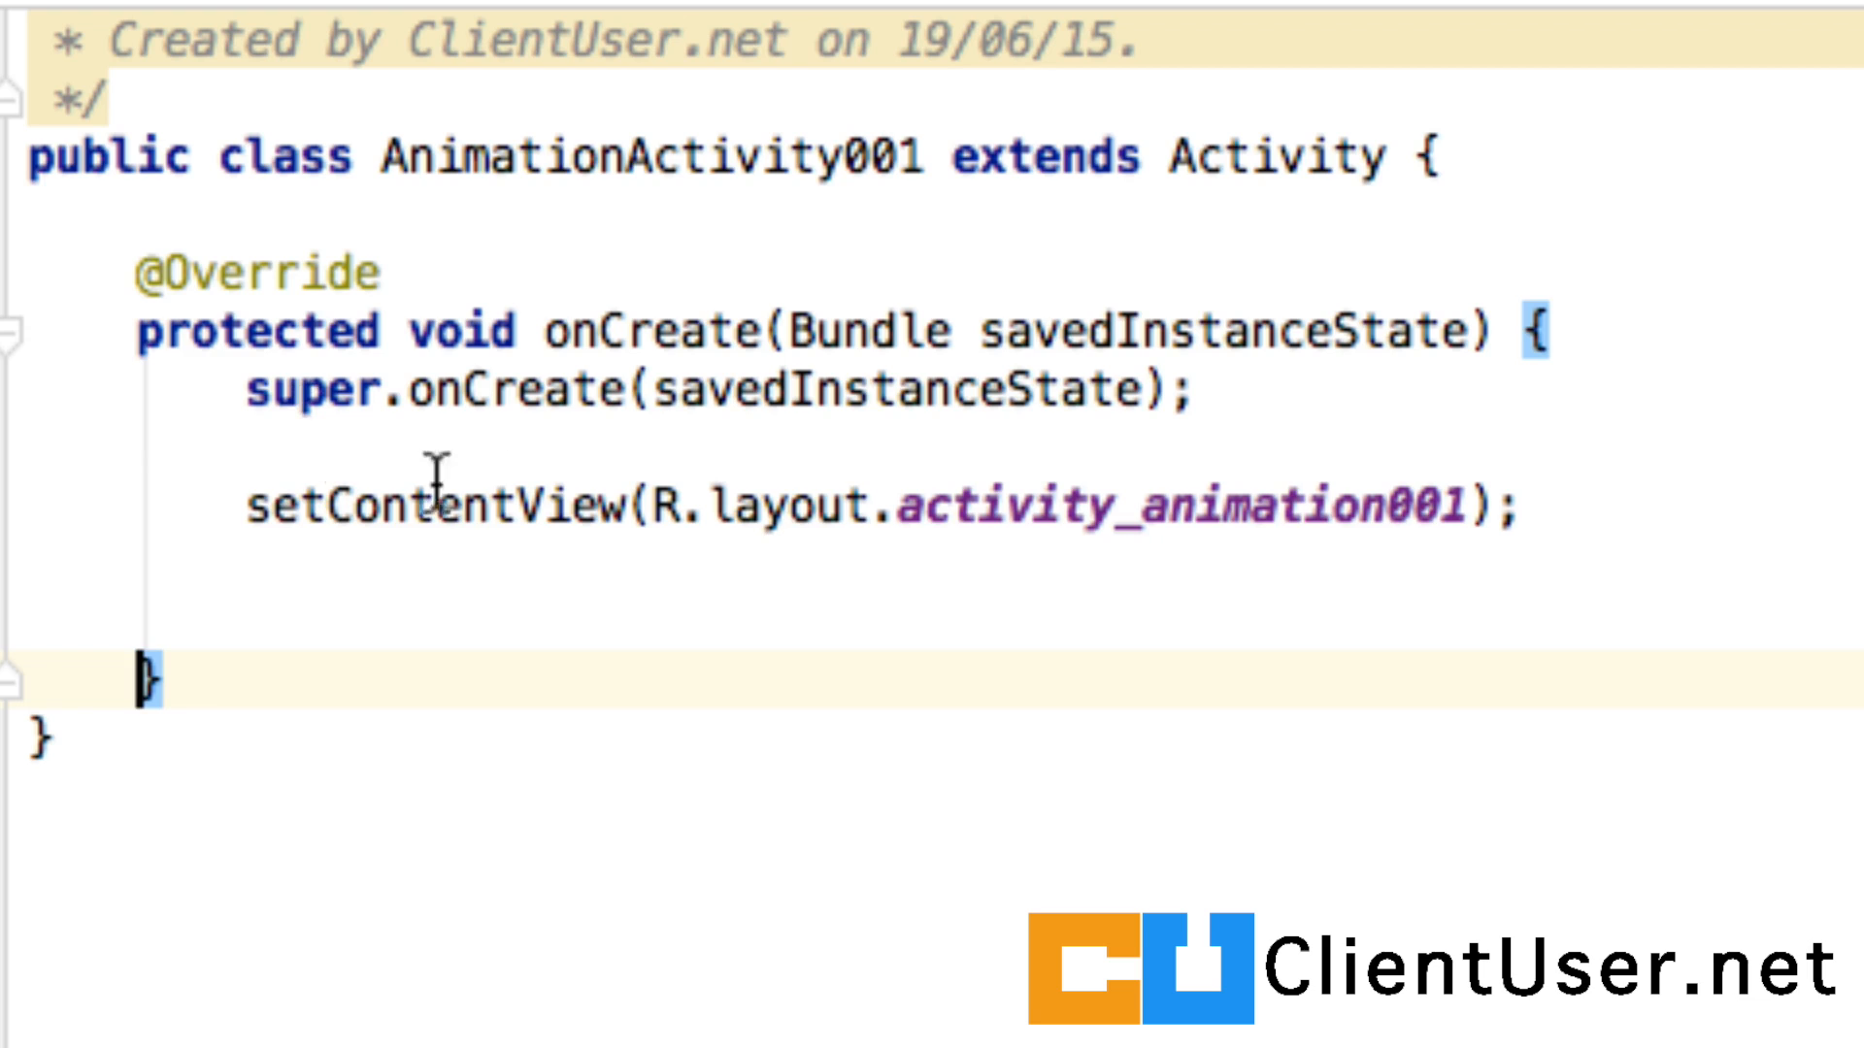
mouse_move(660, 505)
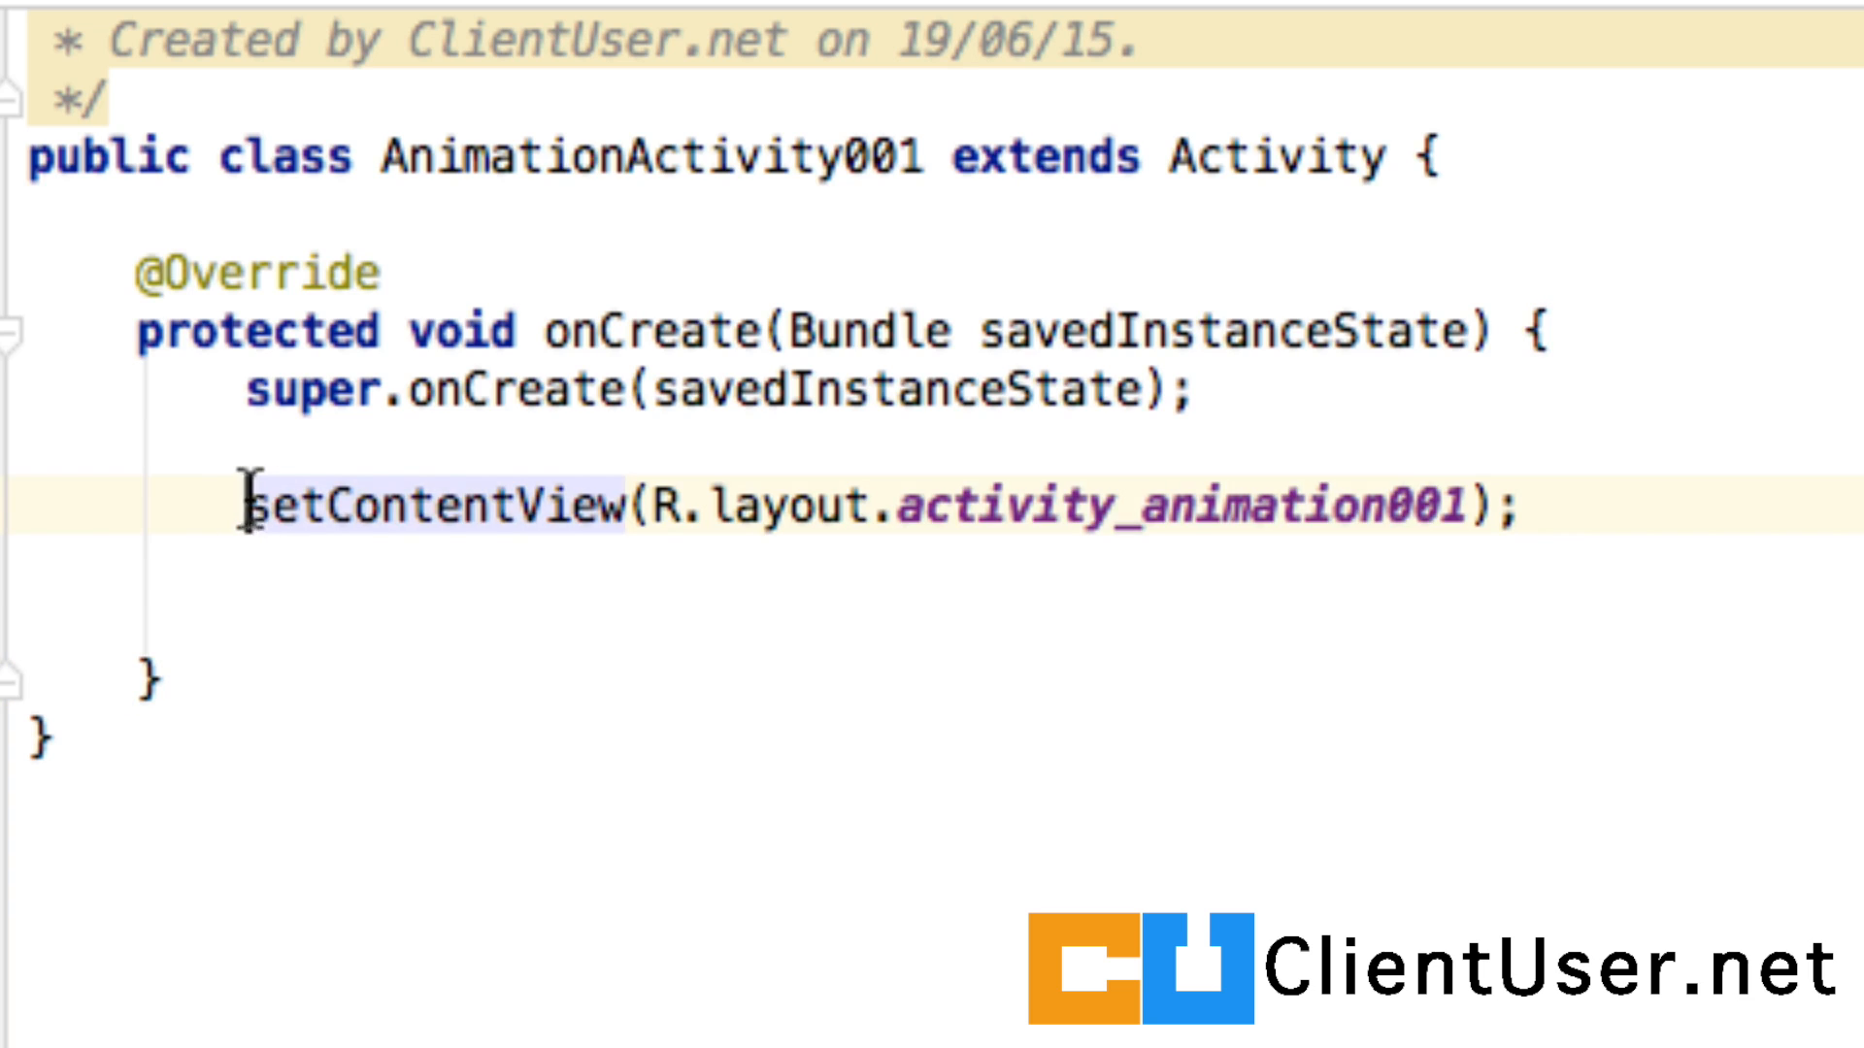
- Remove the setContentView(R.layout.activity_animation001) line from onCreate in AnimationActivity001
drag(245, 507, 1522, 507)
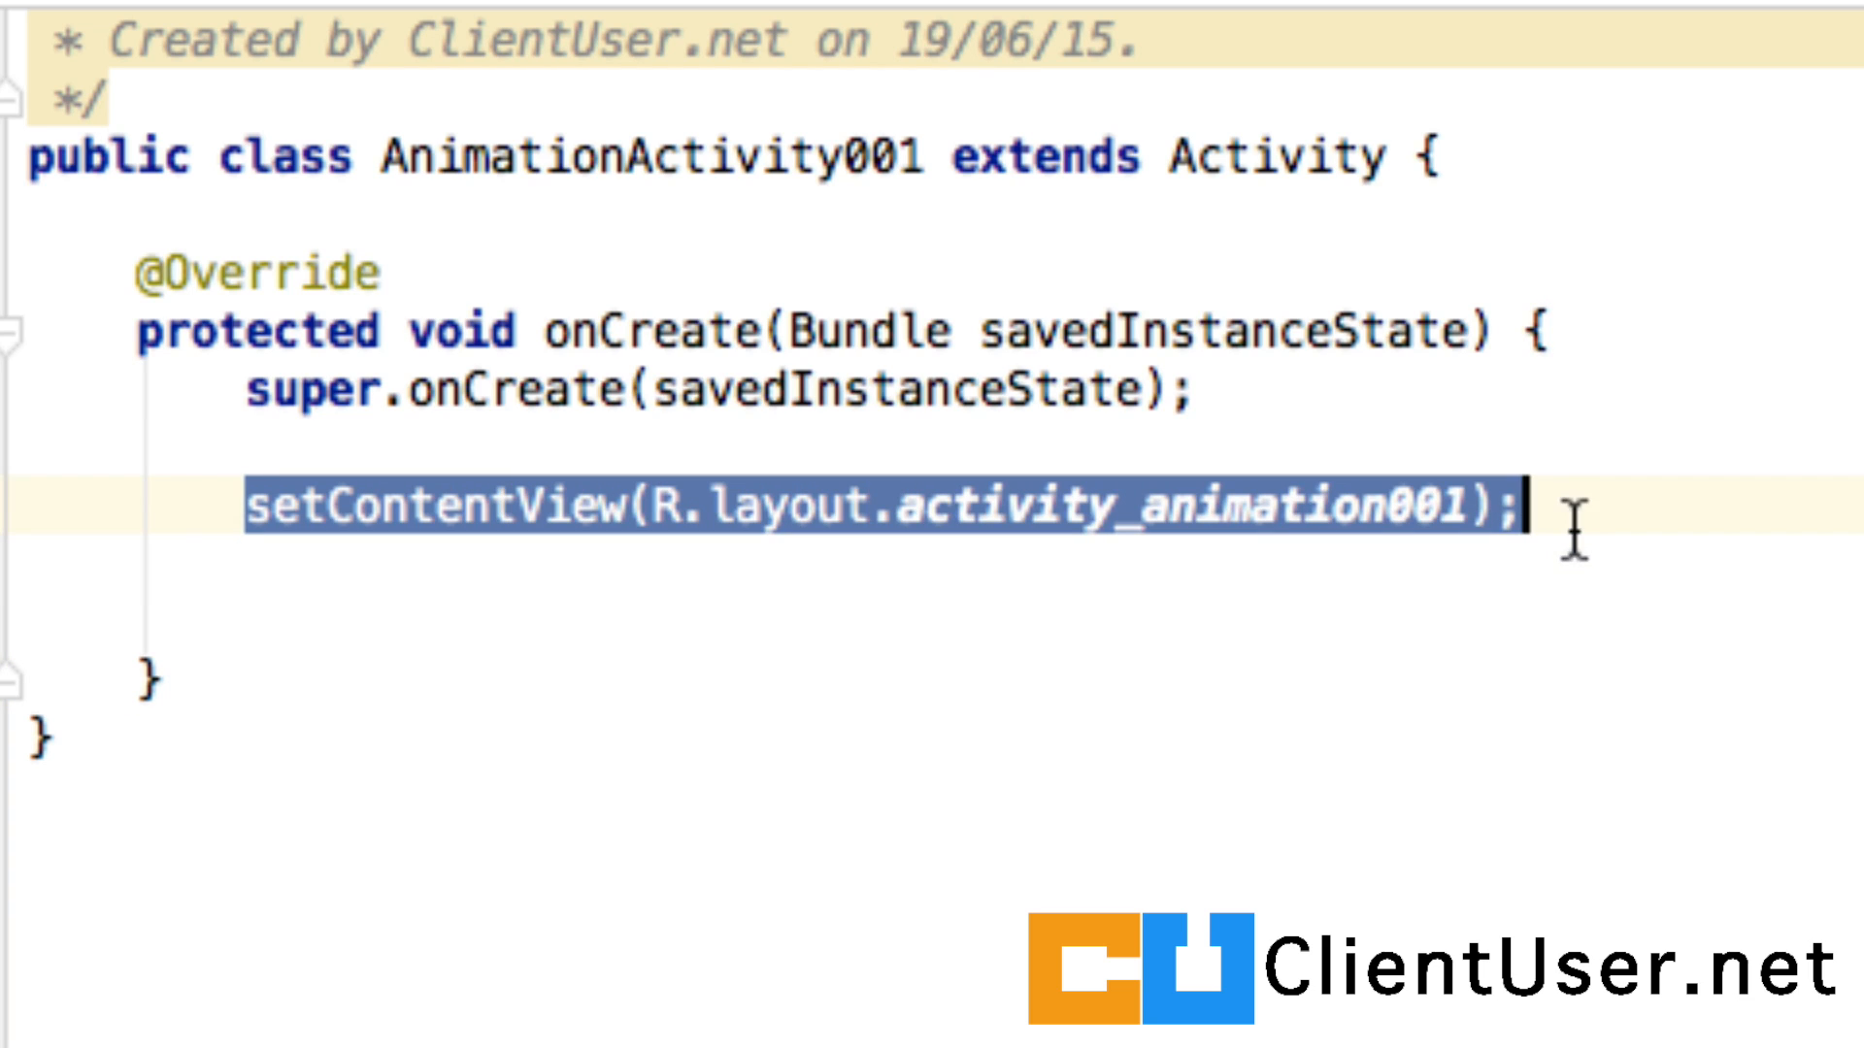
key(Delete)
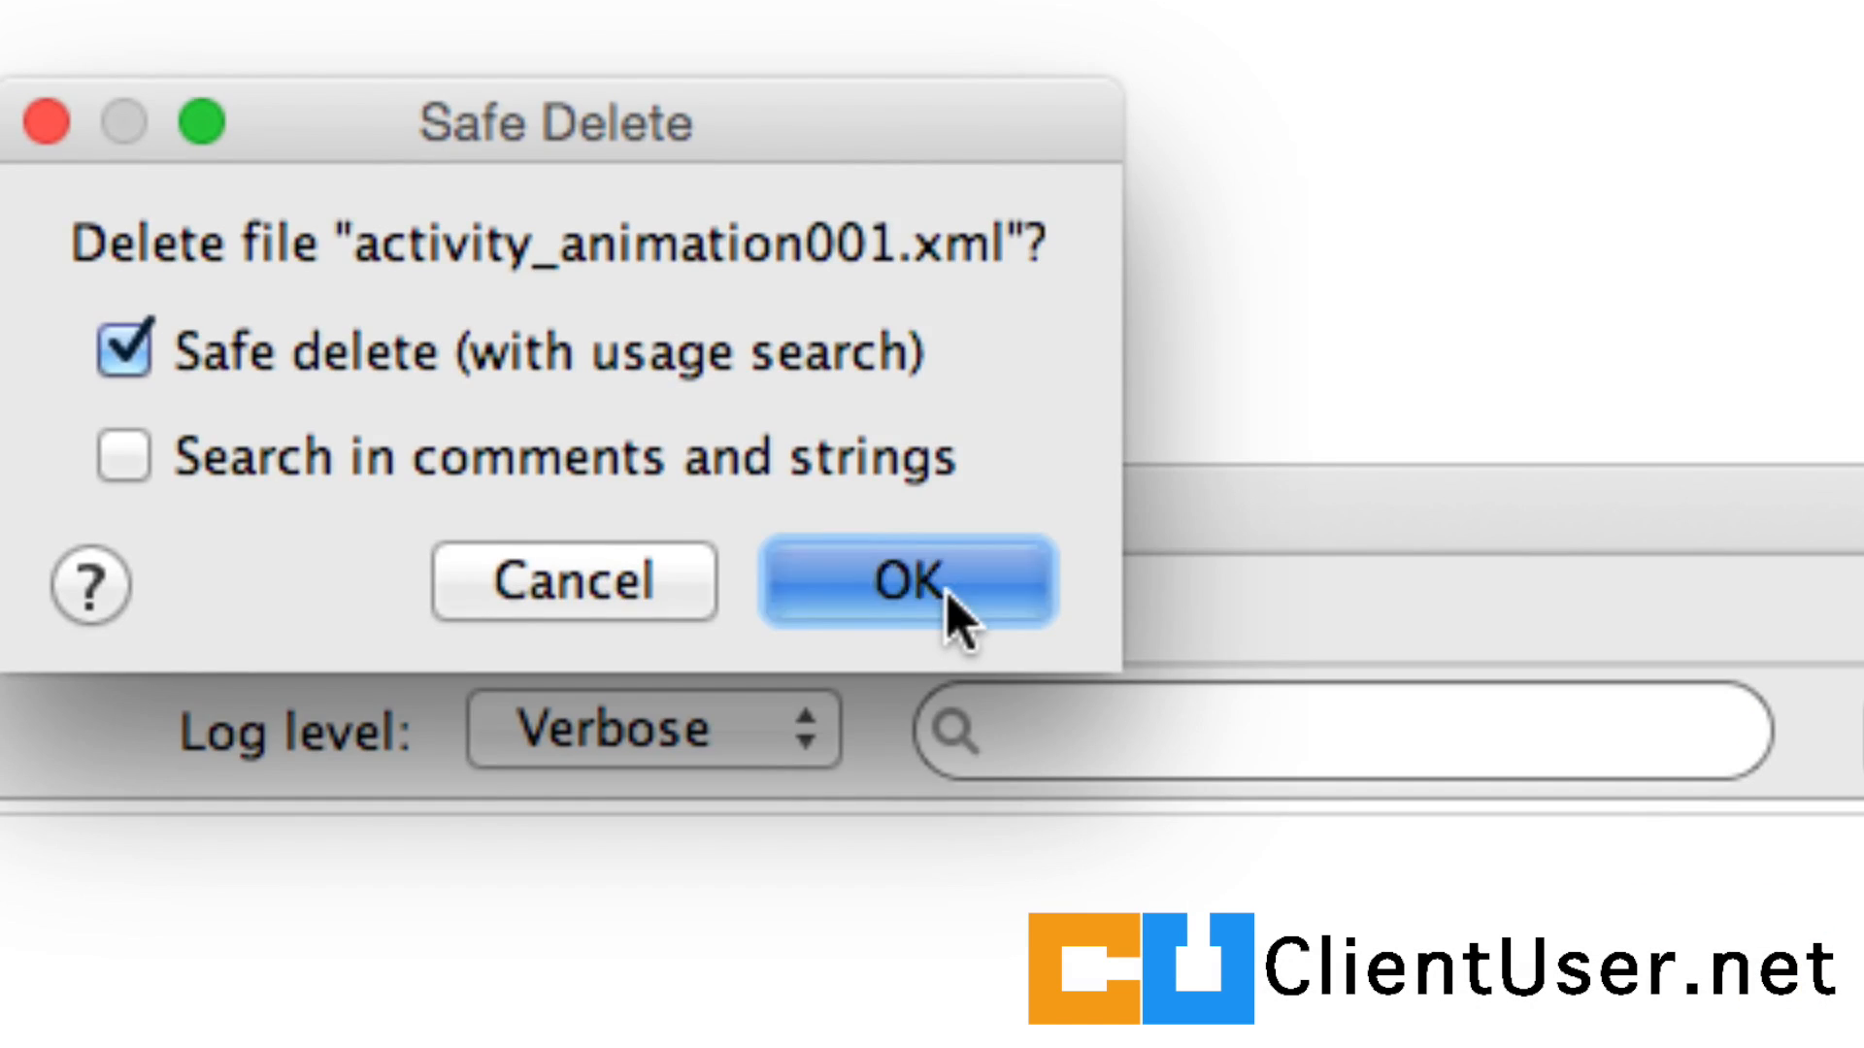
- Confirm the safe delete of activity_animation001.xml from res/layout
click(910, 583)
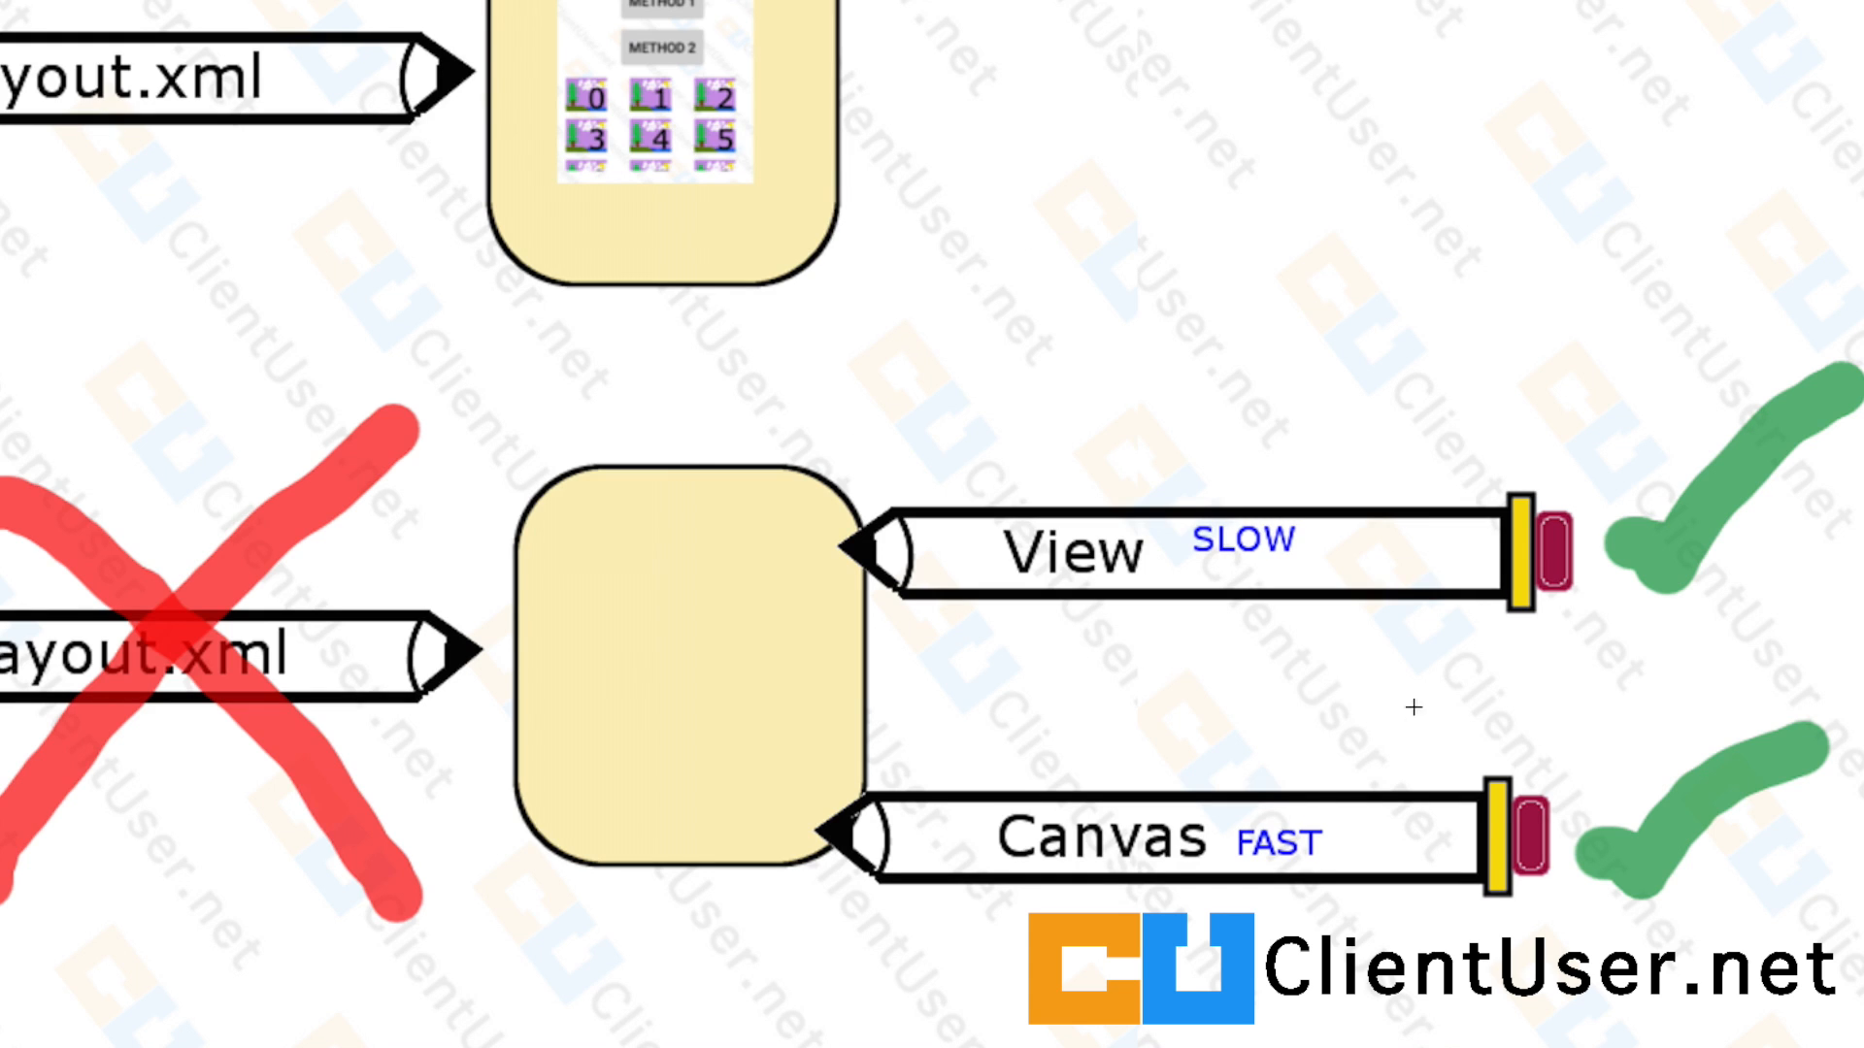
mouse_move(864, 548)
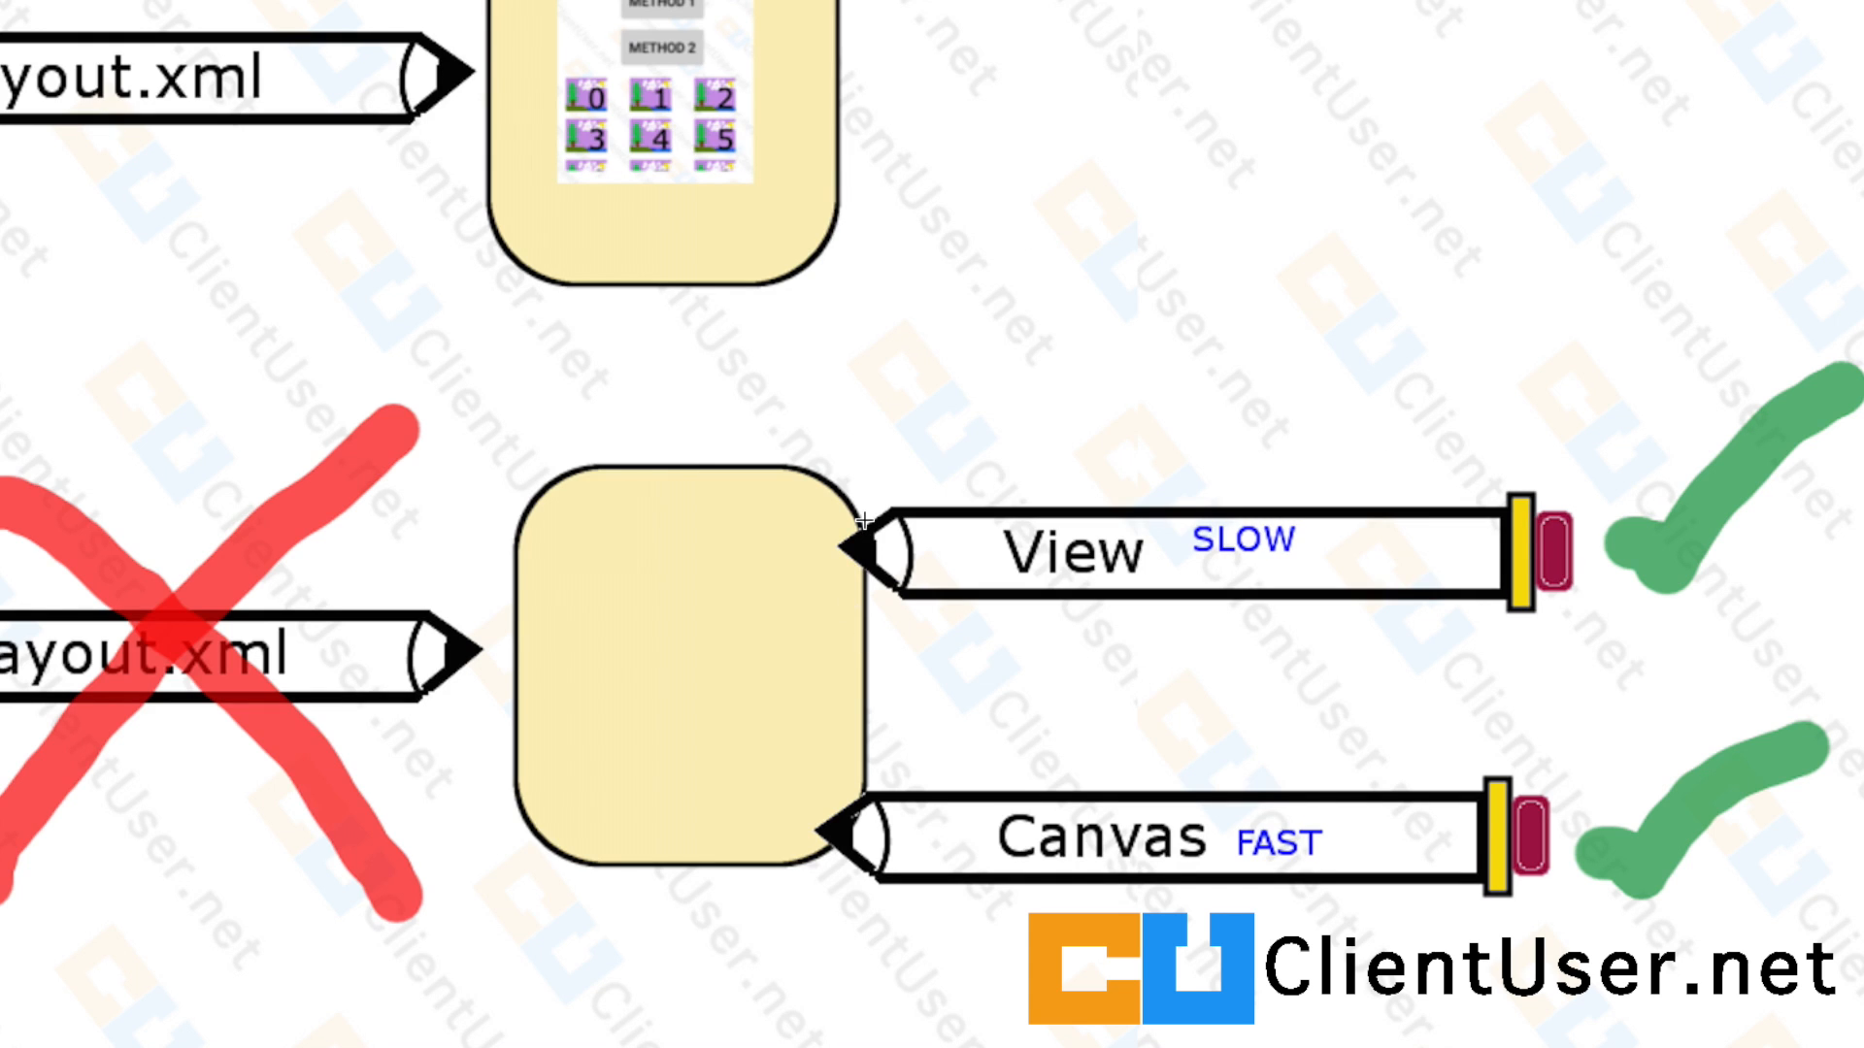